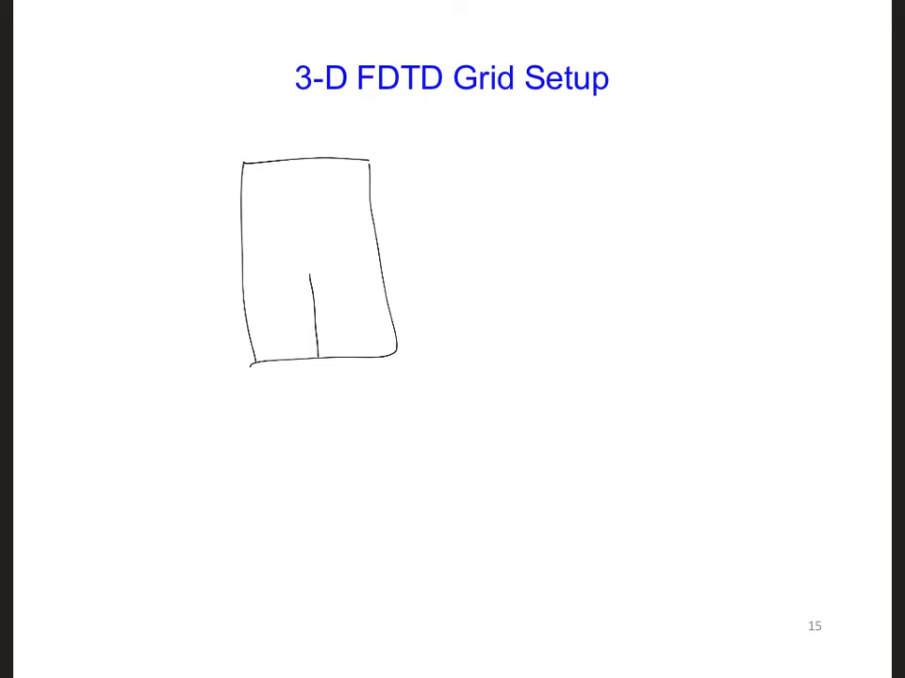
pyautogui.write('3-D')
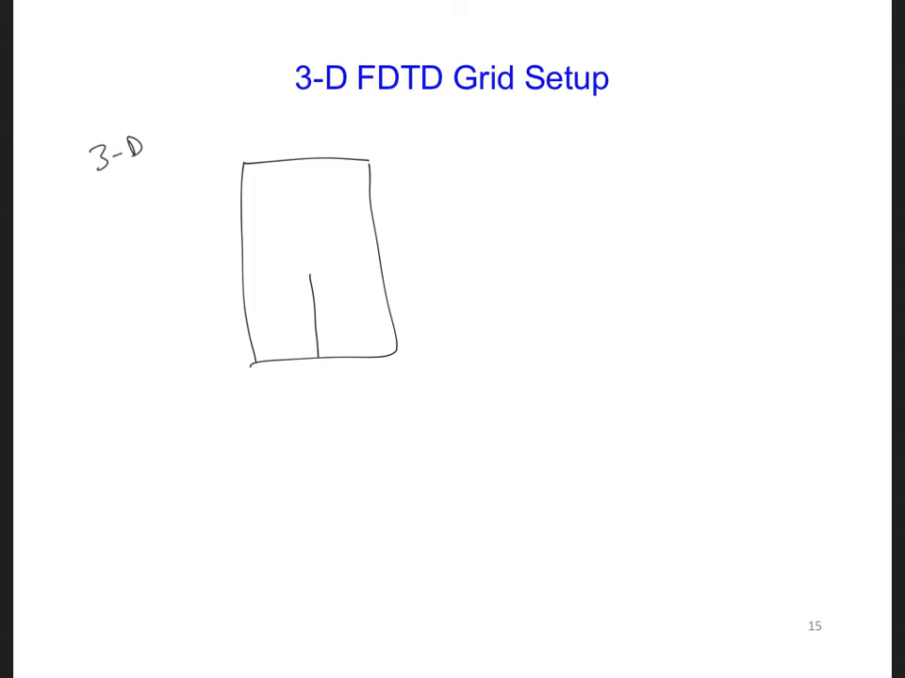